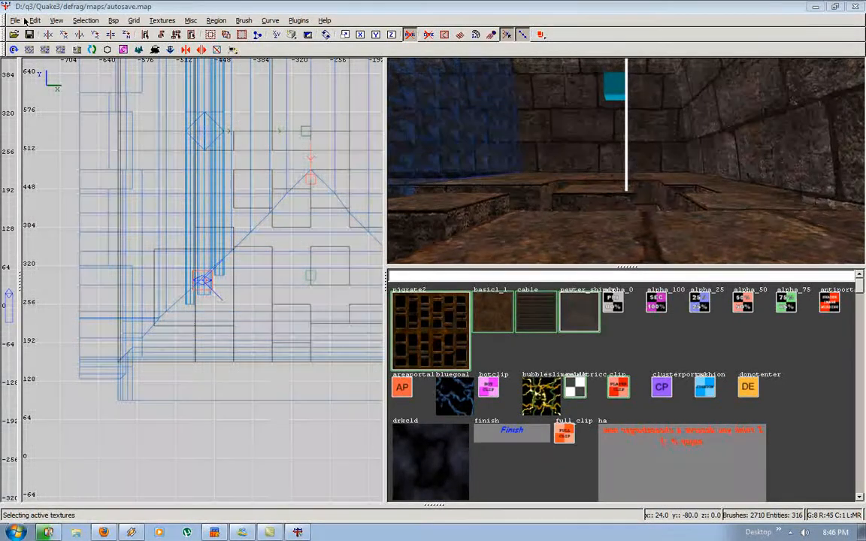
- Set the project mod to a Custom Quake III modification named 'defral'
left_click(10, 21)
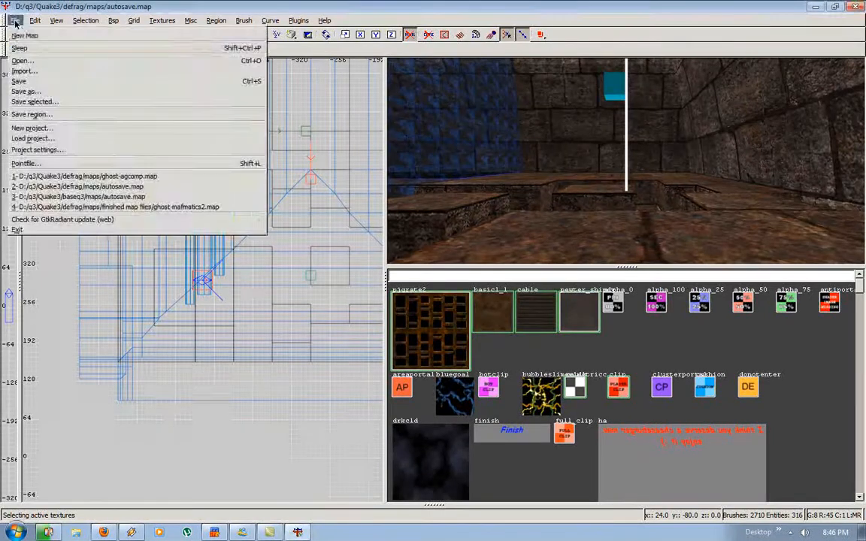
mouse_move(38, 153)
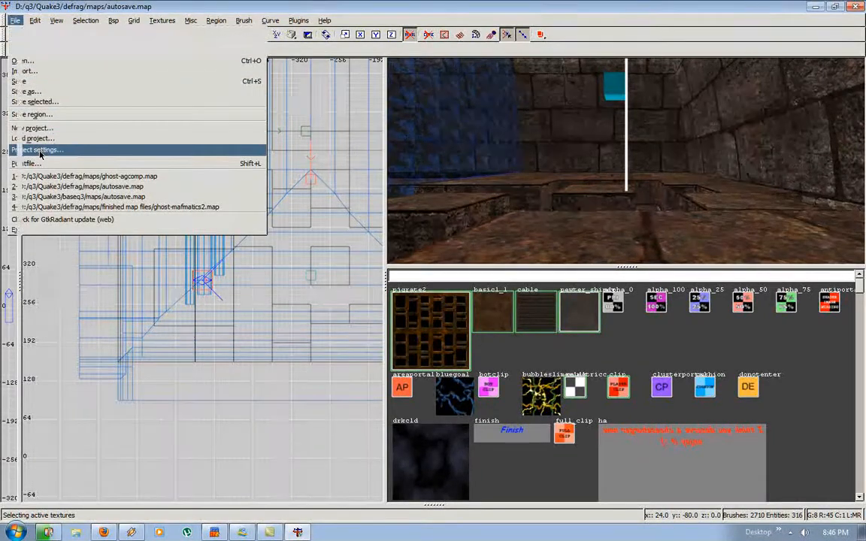
left_click(42, 149)
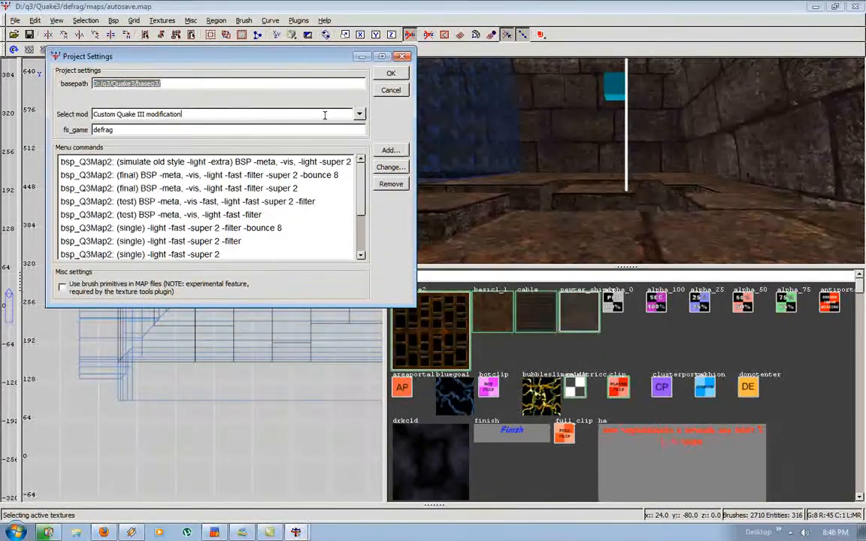
left_click(359, 115)
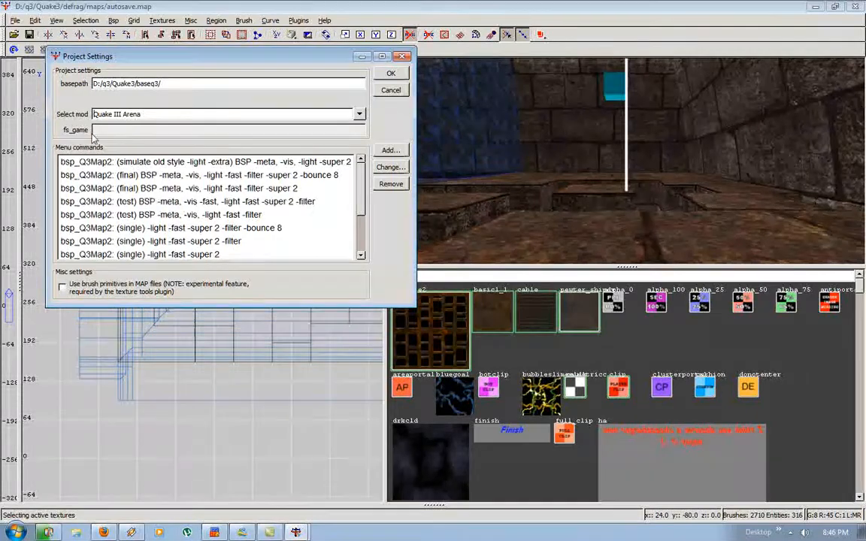
left_click(110, 131)
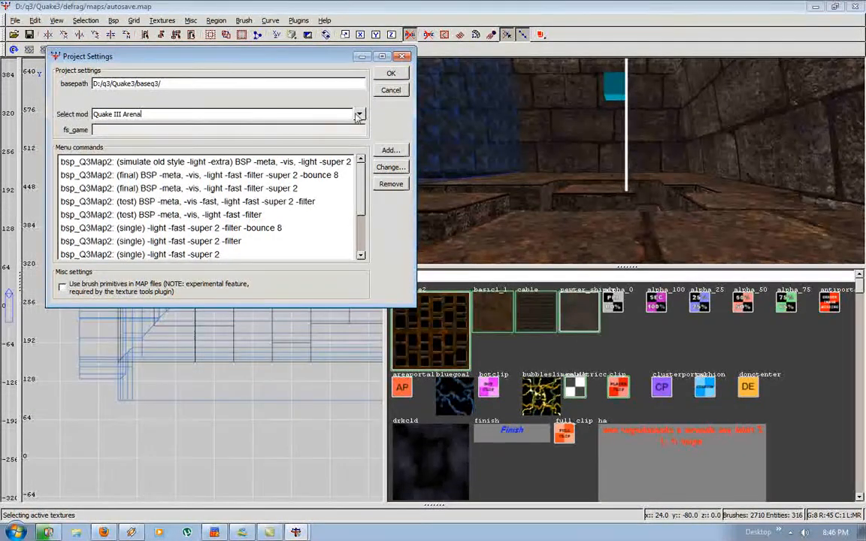
left_click(360, 114)
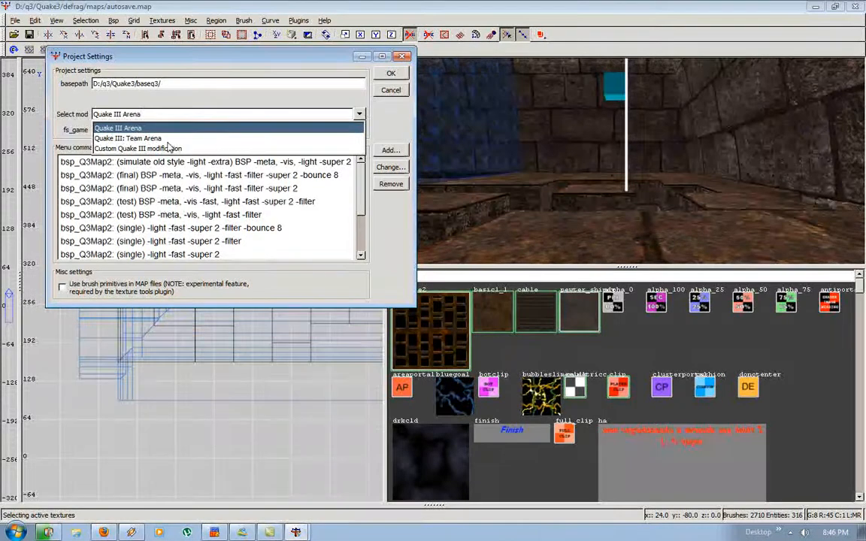
left_click(138, 149)
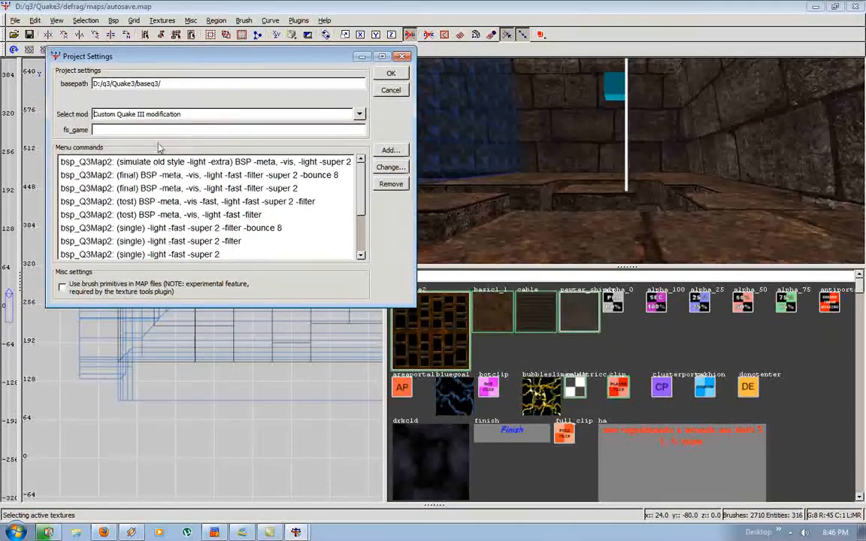
type("defral")
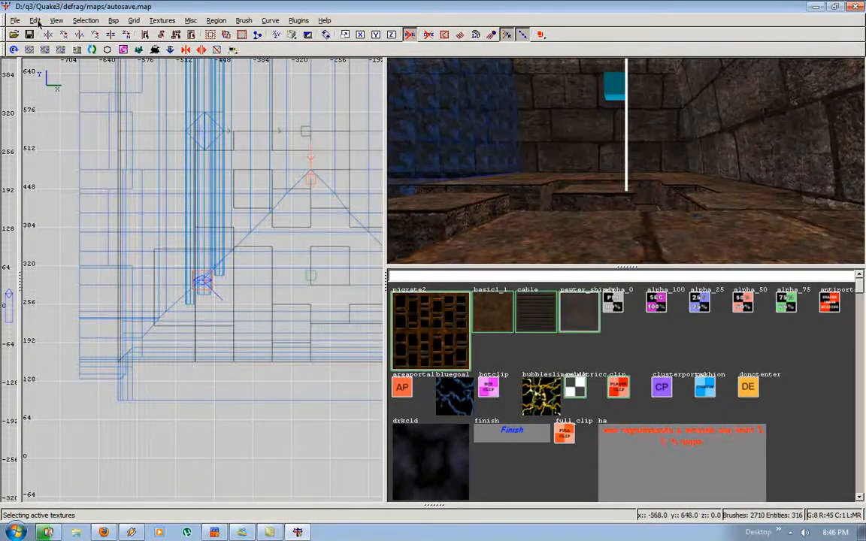
- Review the game settings and startup/auto-save preferences, then cancel without changes
left_click(33, 21)
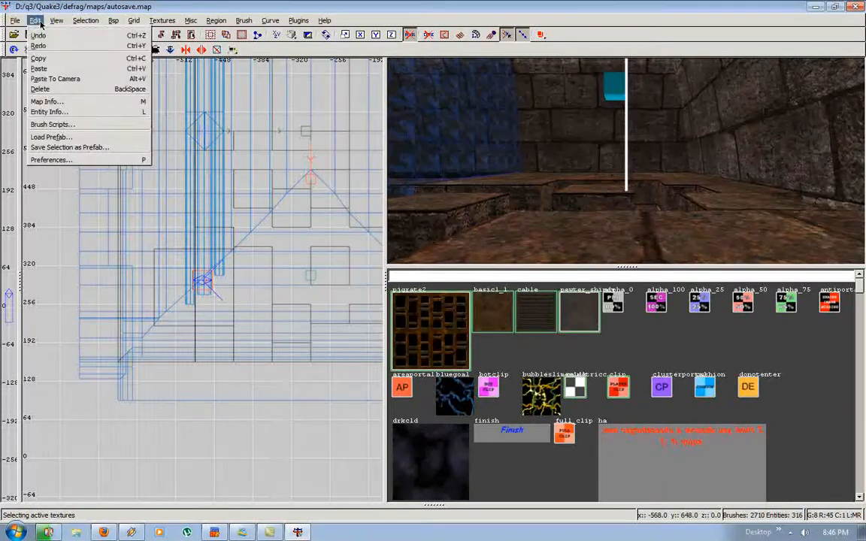
left_click(50, 159)
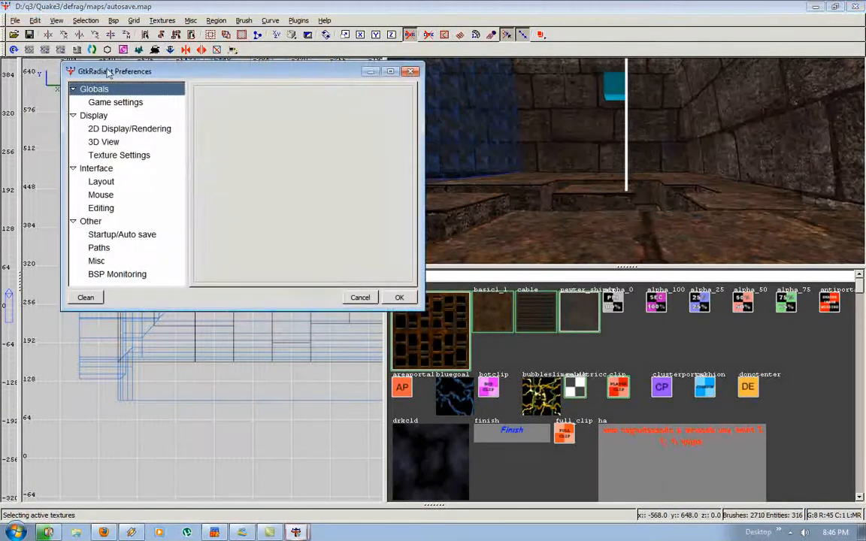
left_click(115, 102)
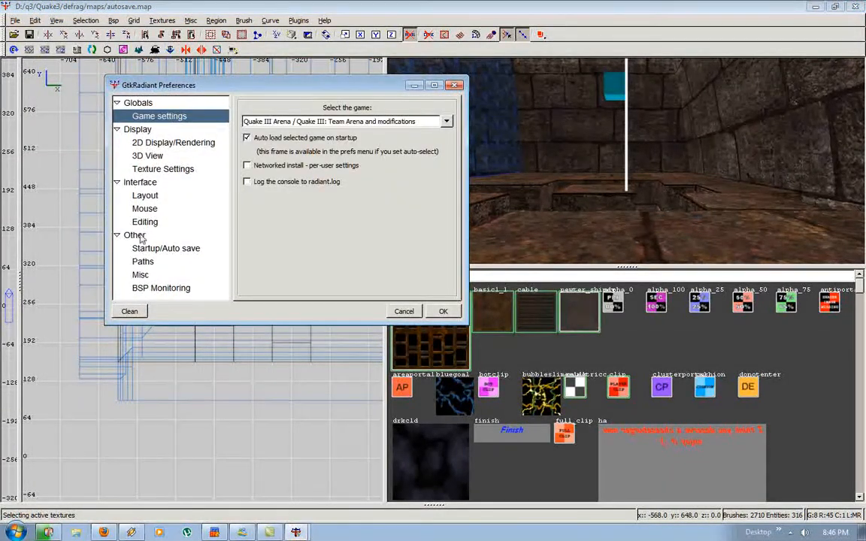
left_click(165, 248)
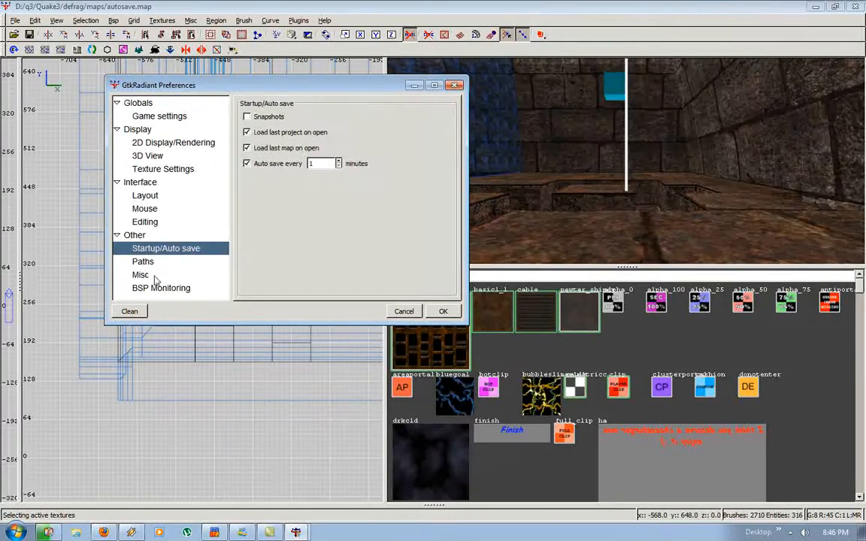
mouse_move(402, 311)
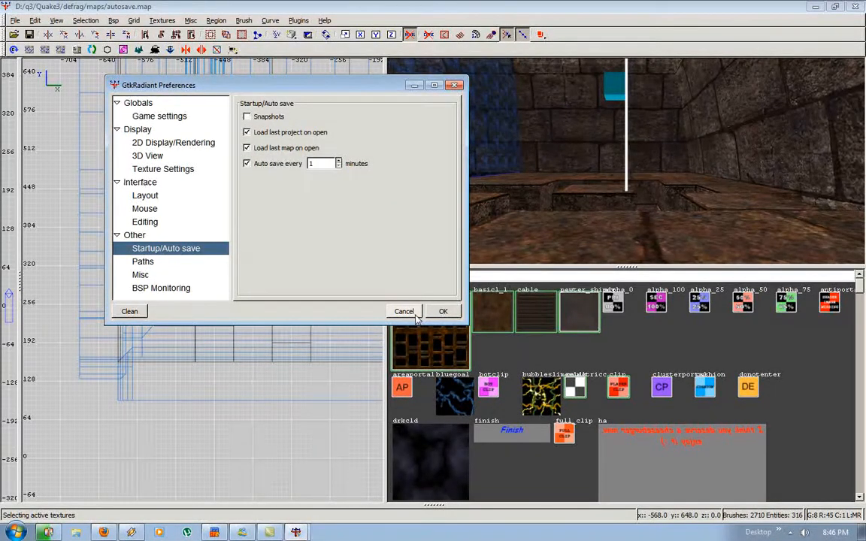
left_click(442, 311)
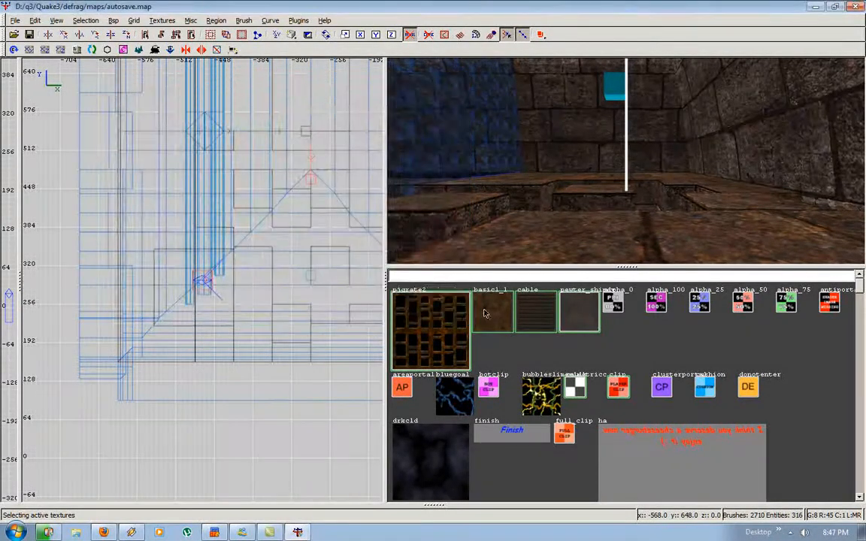
- Start a new empty map and show only the common tool textures
left_click(14, 21)
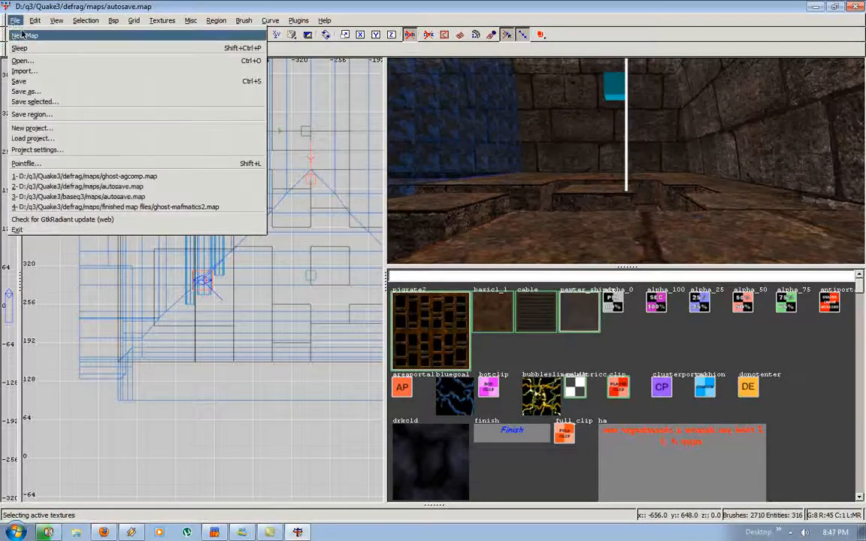
left_click(24, 34)
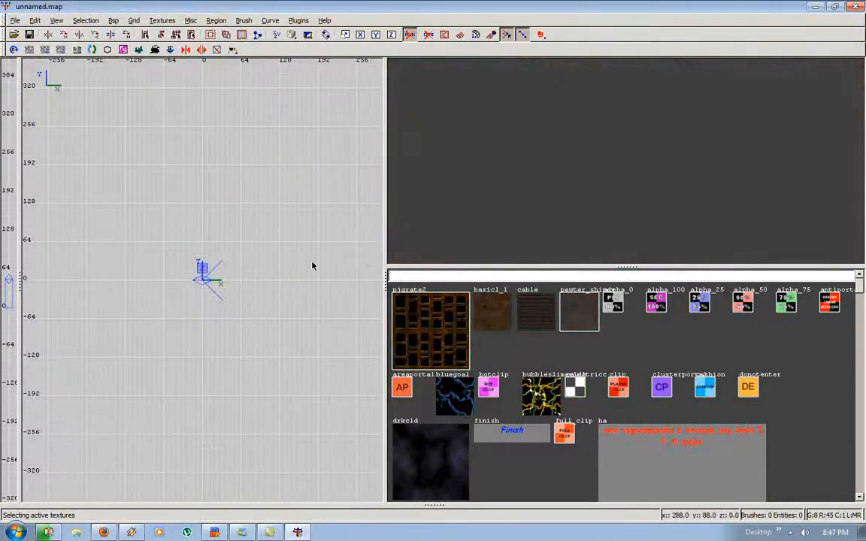
mouse_move(526, 227)
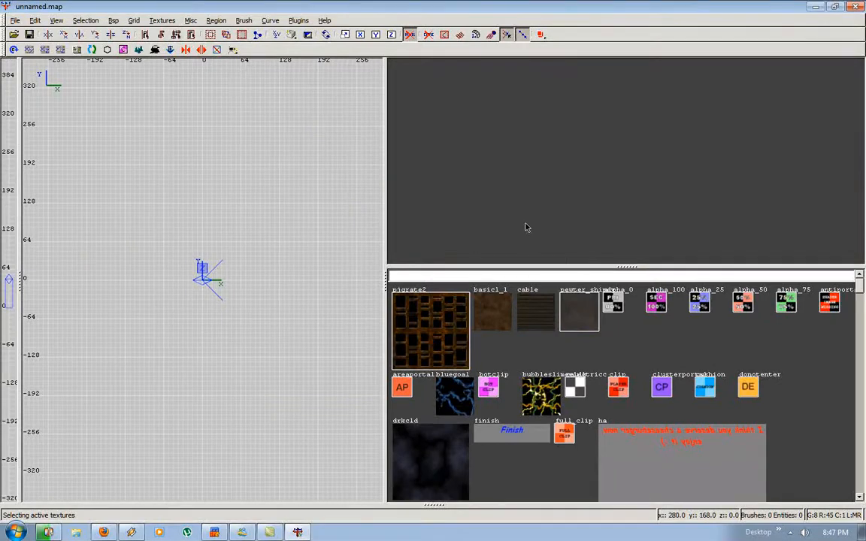
mouse_move(273, 332)
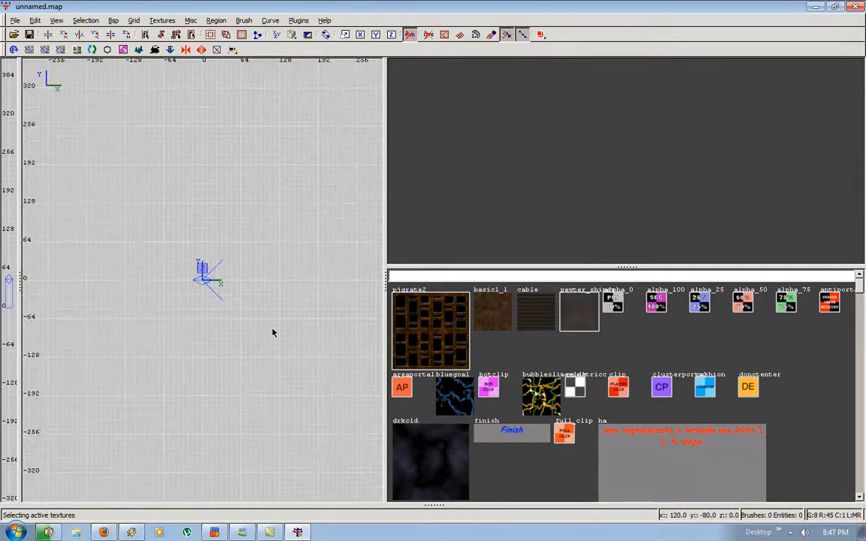
mouse_move(282, 305)
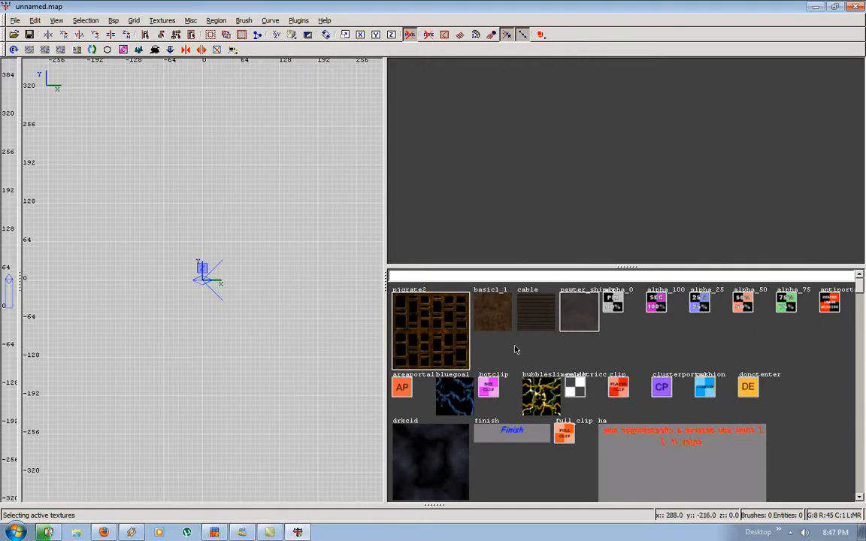
mouse_move(595, 347)
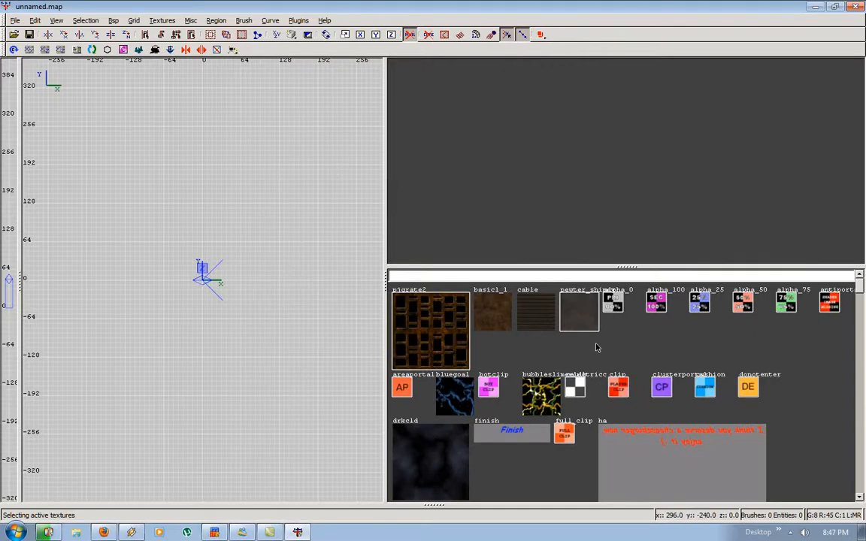
left_click(162, 21)
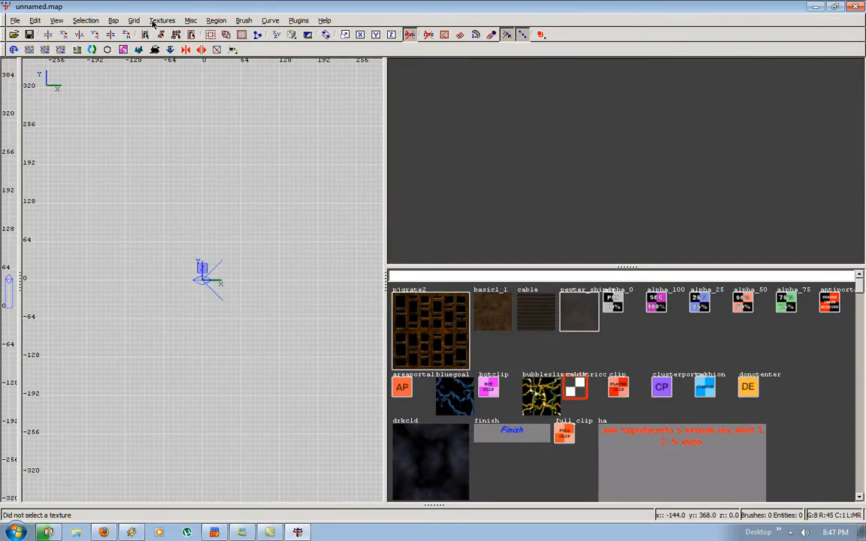
left_click(162, 20)
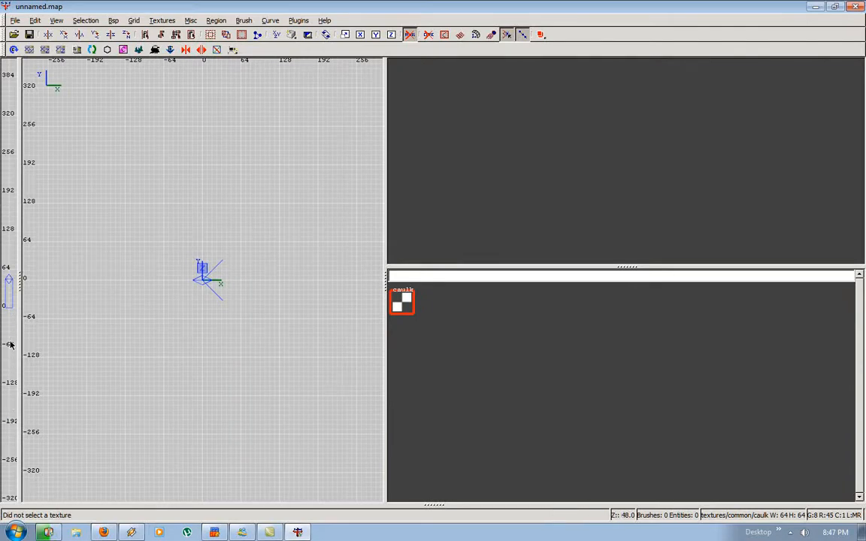
mouse_move(179, 284)
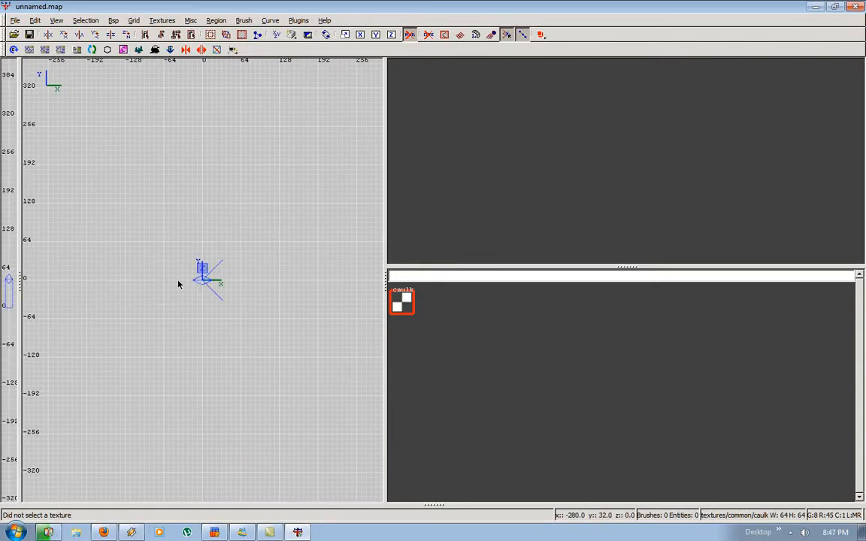
left_click_drag(203, 282, 151, 248)
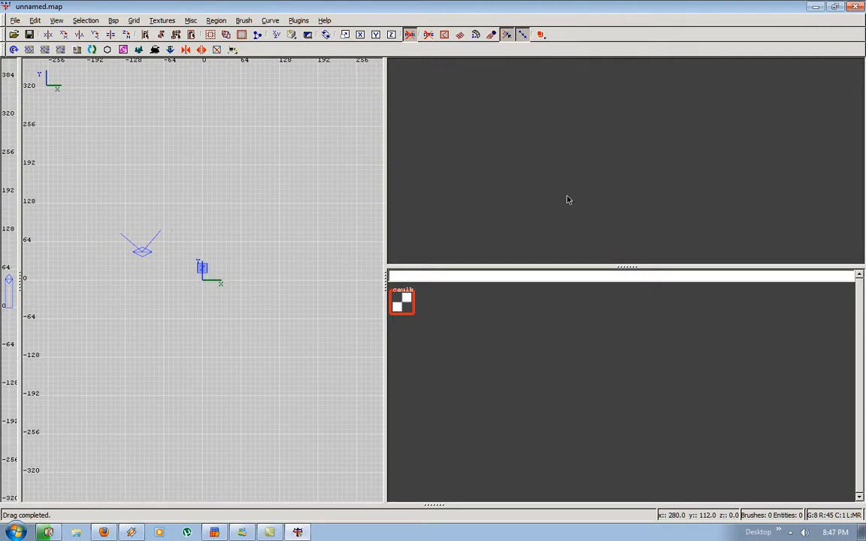
mouse_move(543, 384)
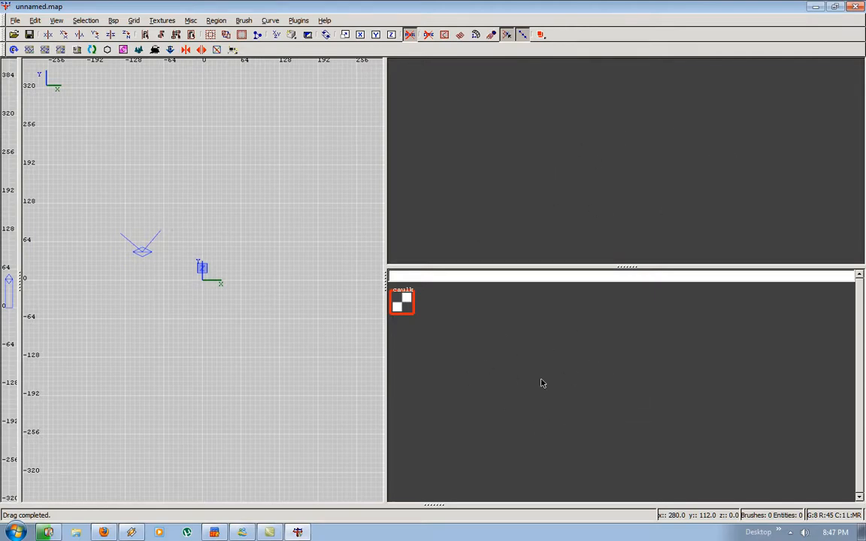
mouse_move(583, 360)
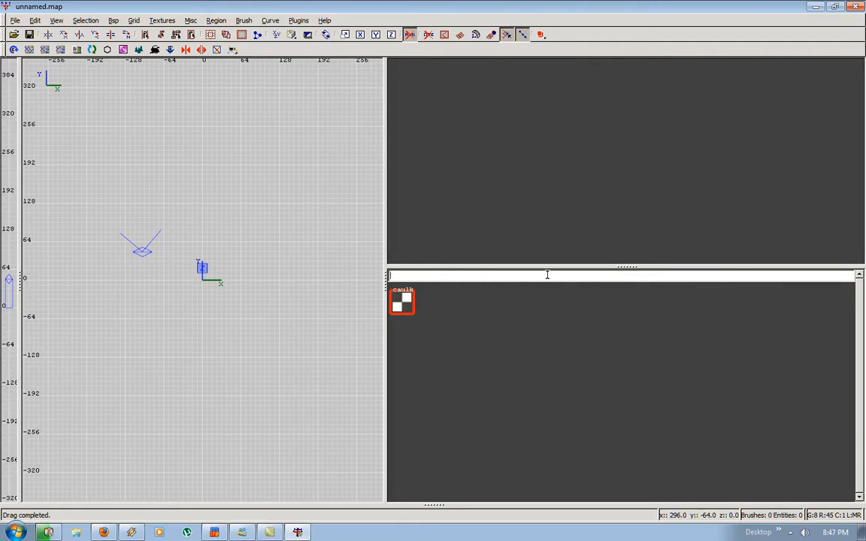
mouse_move(168, 352)
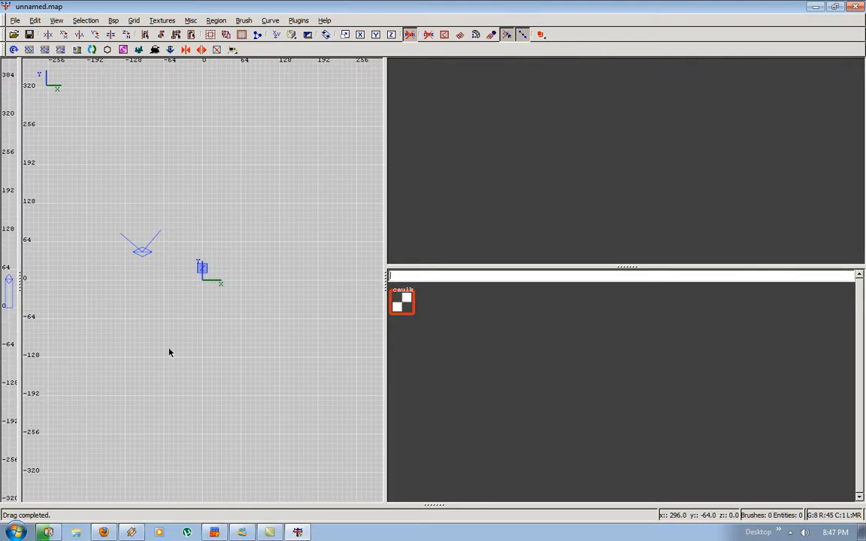
mouse_move(250, 305)
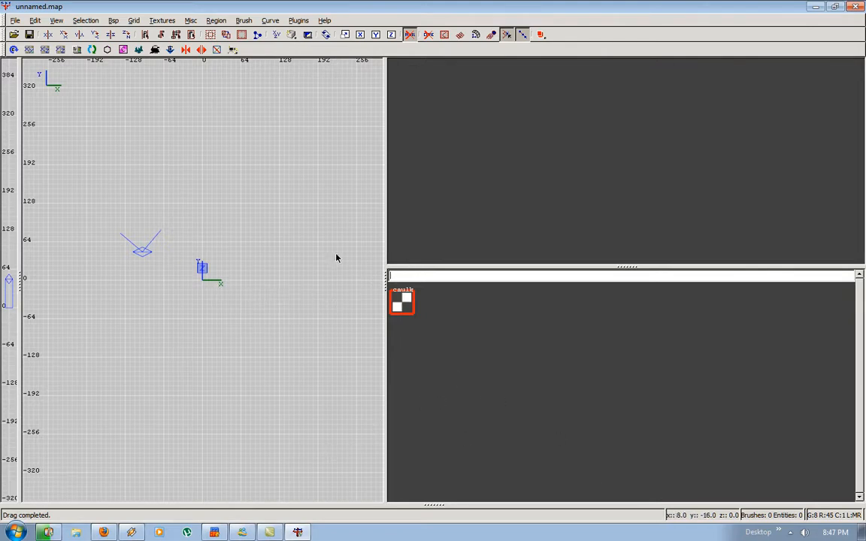
mouse_move(317, 324)
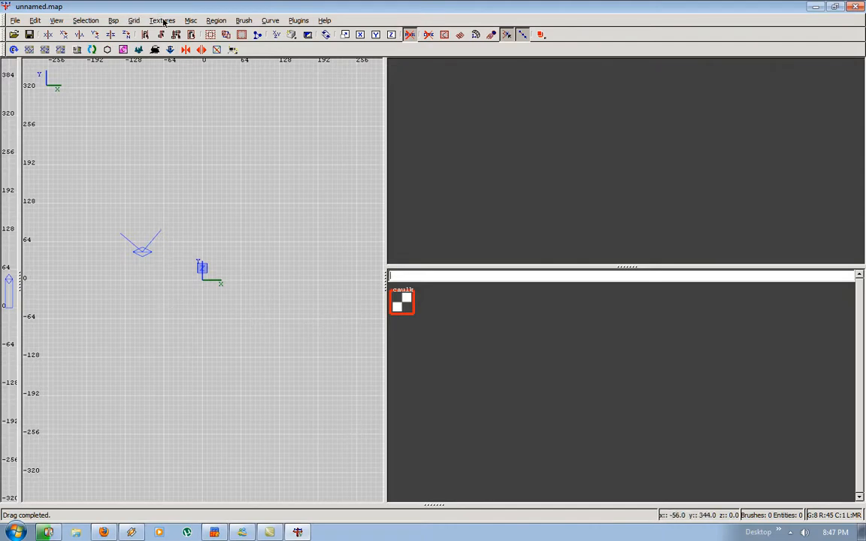
- Load the base texture set and choose the dark metal clang_floor2 texture
left_click(163, 19)
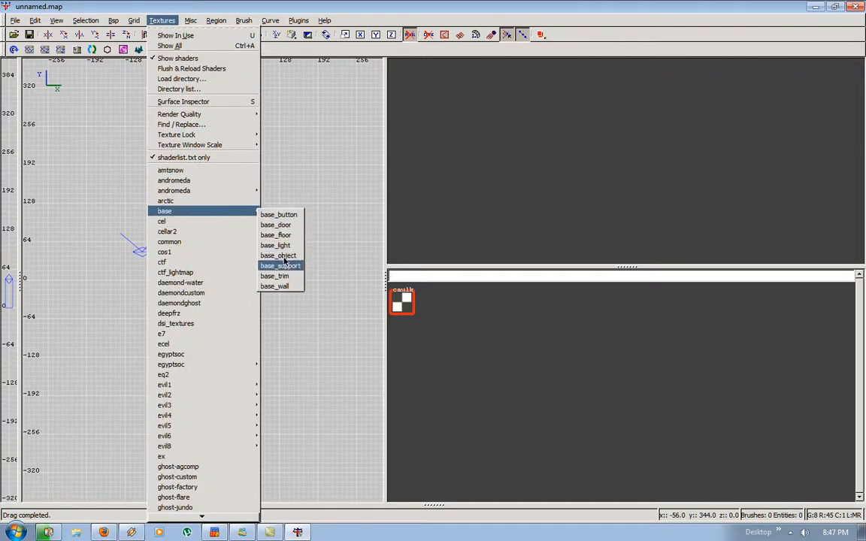
mouse_move(277, 286)
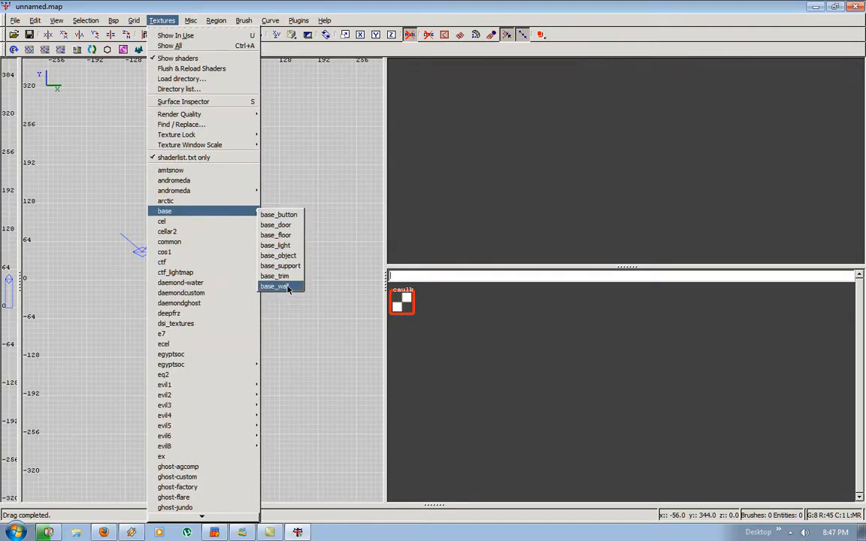
left_click(277, 286)
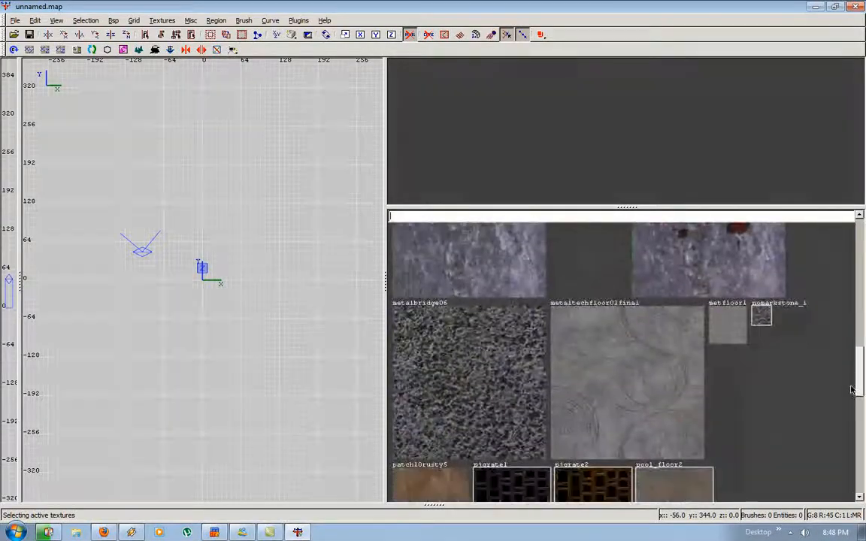
scroll("down", 3)
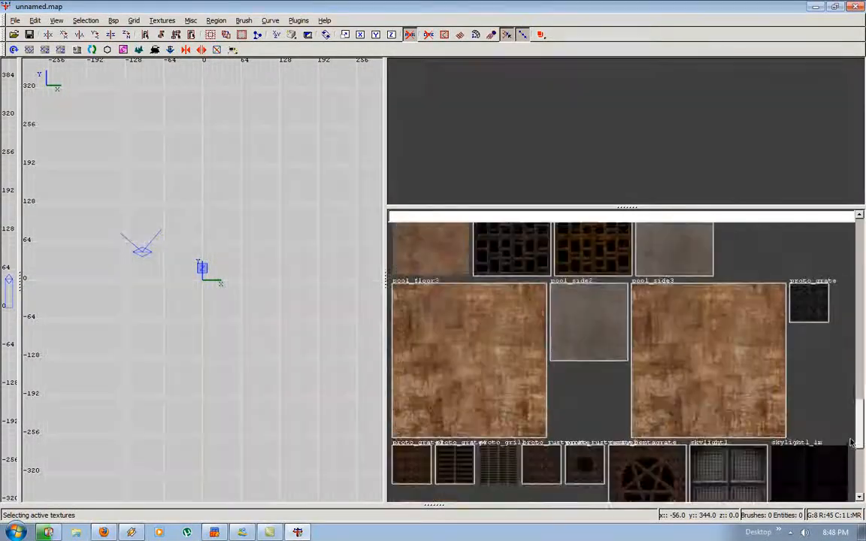
scroll("down", 3)
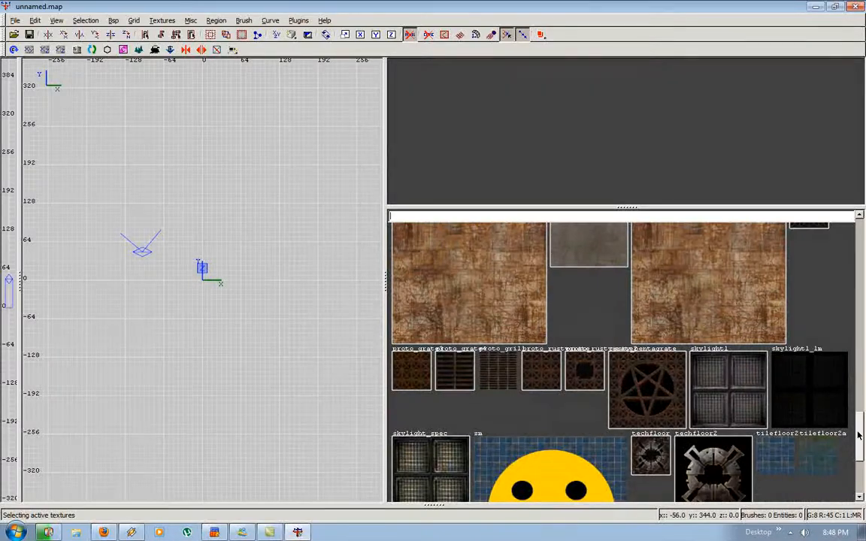
scroll("down", 3)
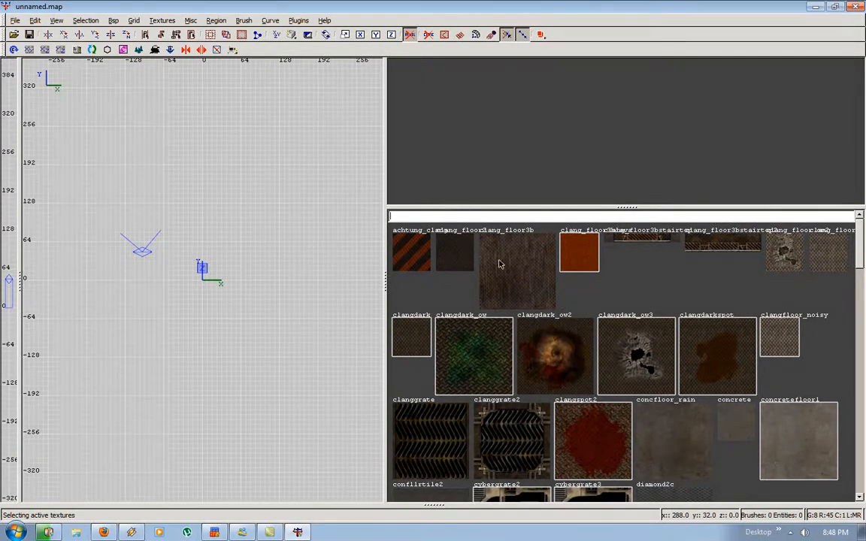
left_click(454, 252)
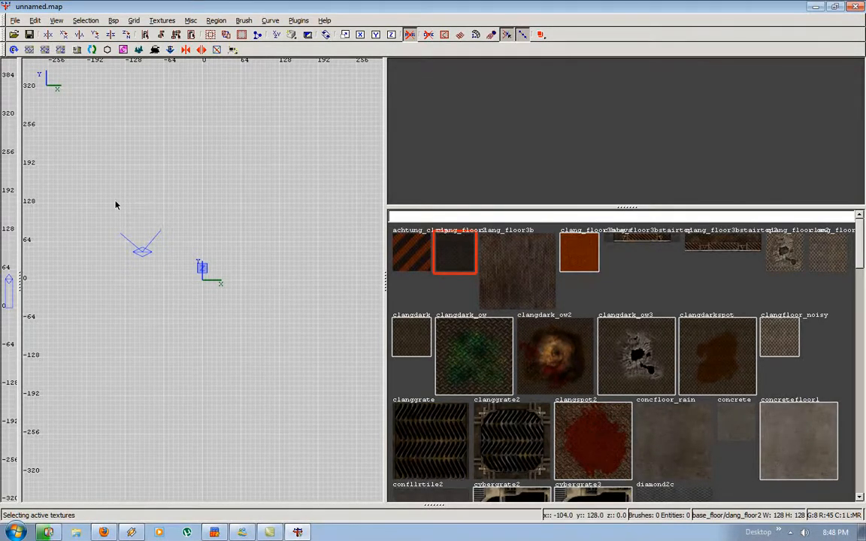
- Draw a dark-metal floor brush around the player start and resize it
left_click_drag(126, 208, 347, 360)
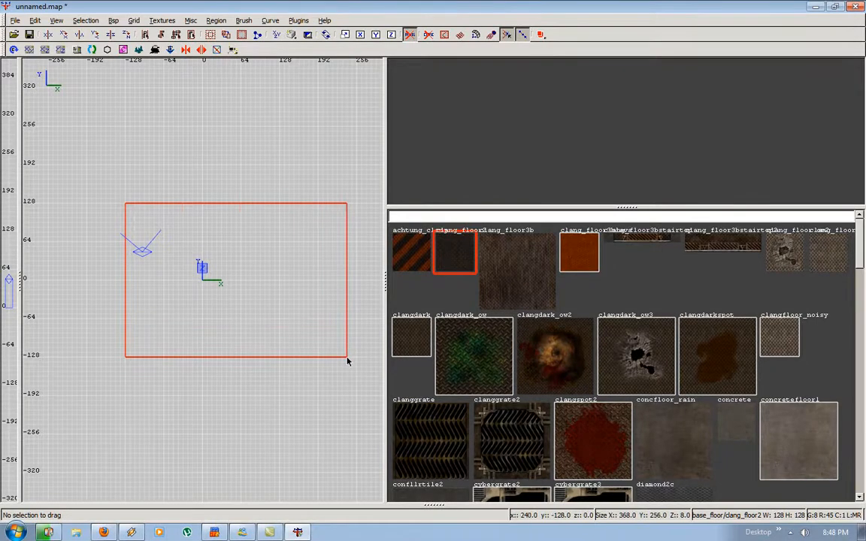
left_click_drag(347, 361, 358, 361)
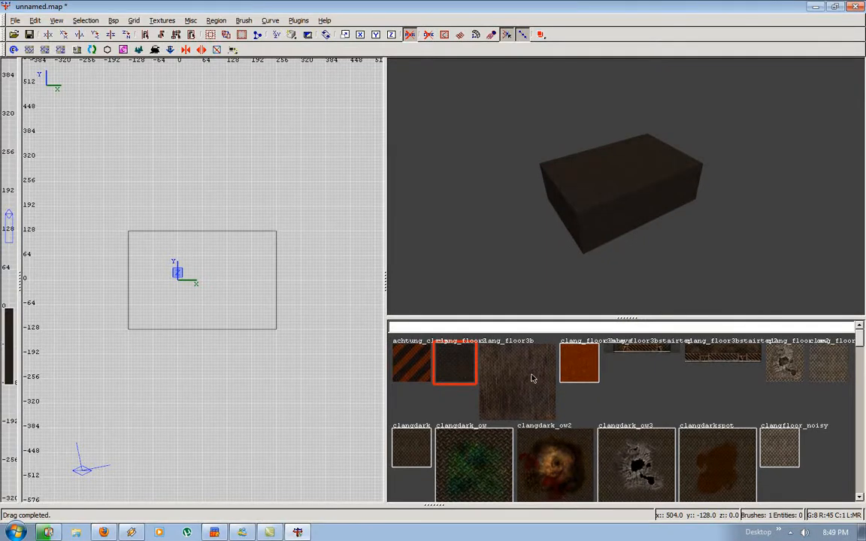
- Switch to the basewall04 pillar texture and draw a wall brush at the block's corner
left_click(162, 20)
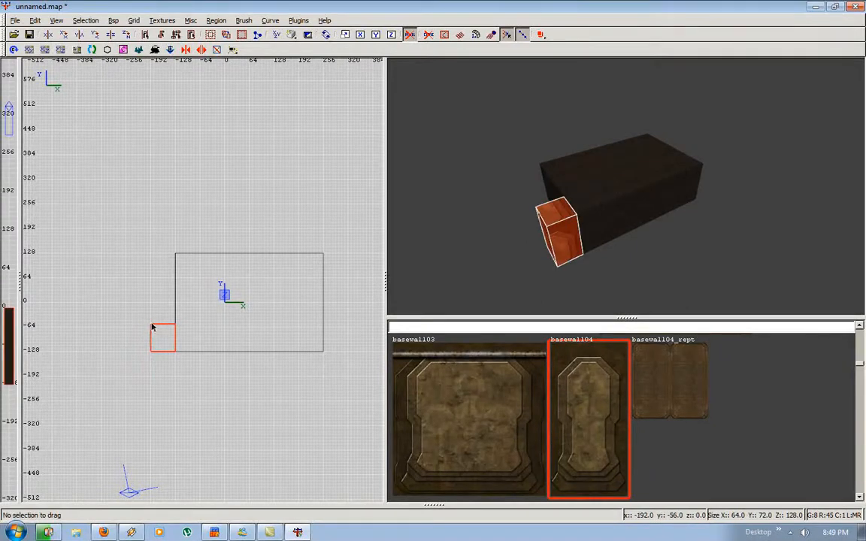
left_click_drag(162, 338, 162, 173)
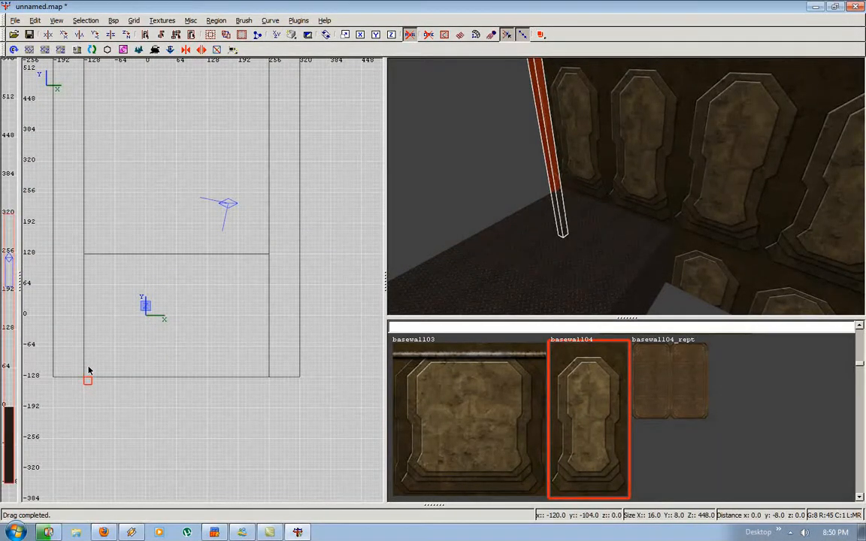
- Draw a wall along the room's near side and set grid spacing to 32 units
left_click_drag(87, 379, 267, 405)
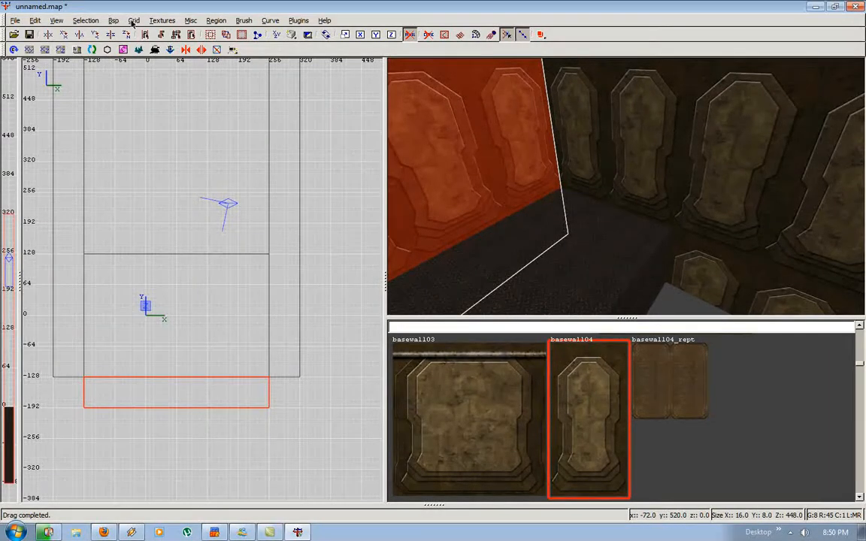
left_click(135, 19)
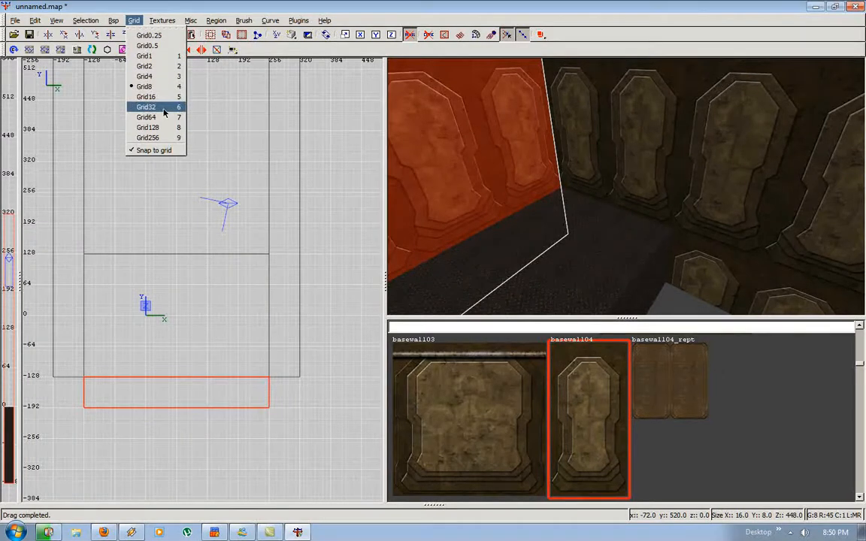
left_click(147, 107)
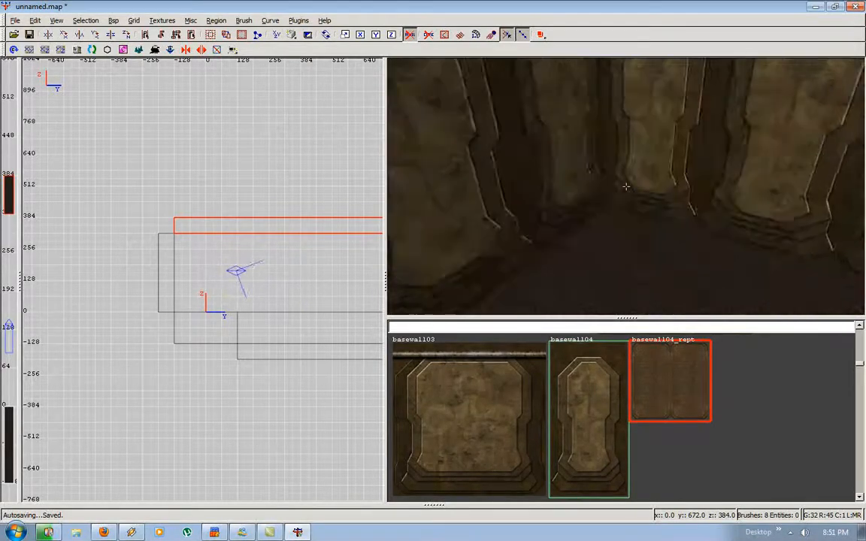
- Draw a new floor section extending the room and set grid spacing to 1 unit
left_click_drag(180, 226, 232, 346)
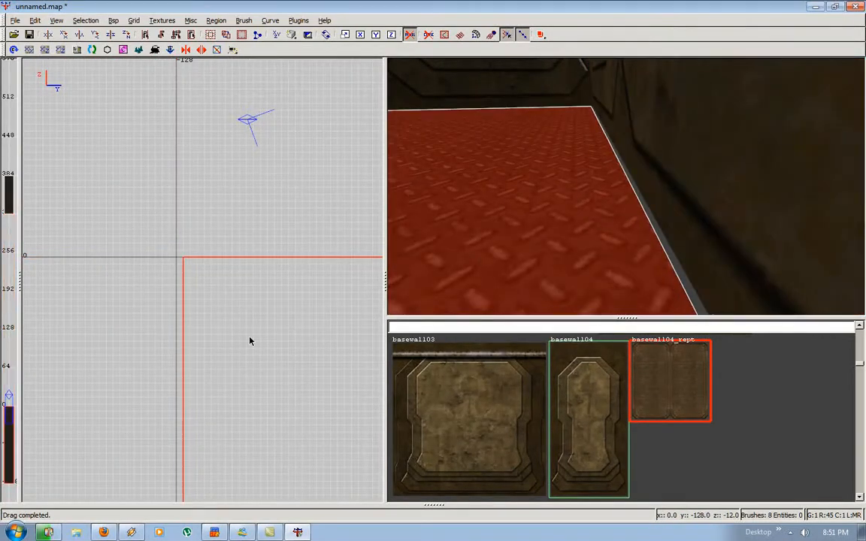
left_click(114, 19)
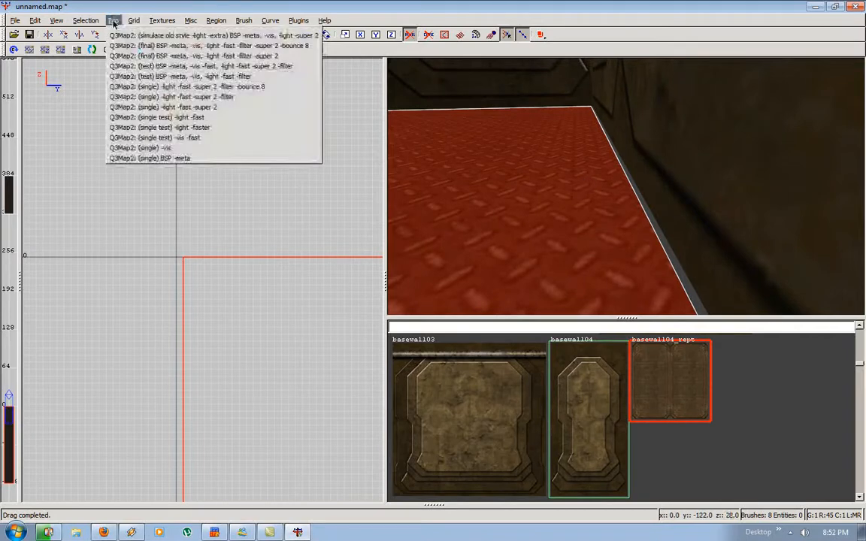
left_click(135, 19)
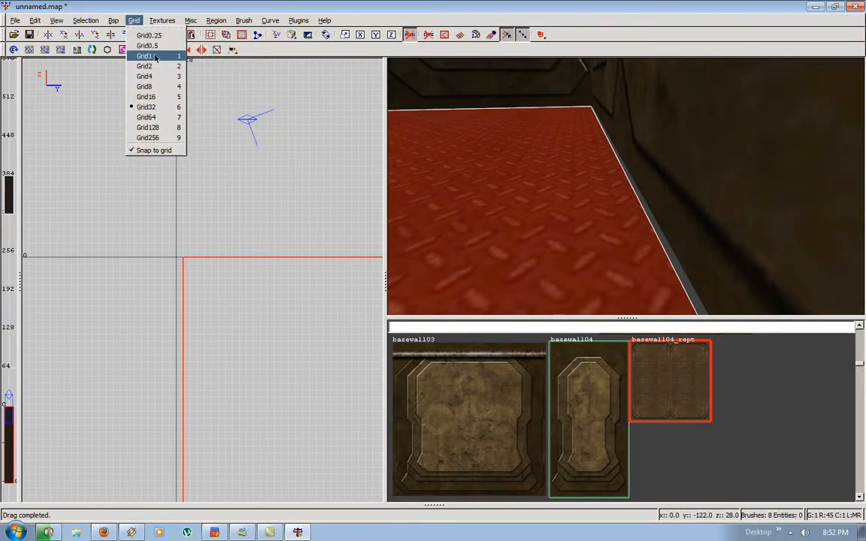
left_click(147, 54)
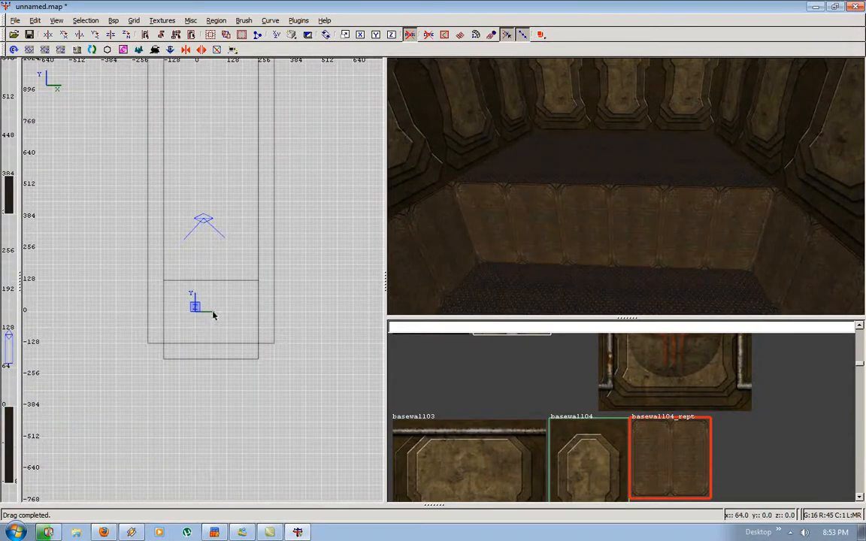
- Try angles 90, 360 and 180 on info_player_start, leaving it facing angle 90
right_click(214, 316)
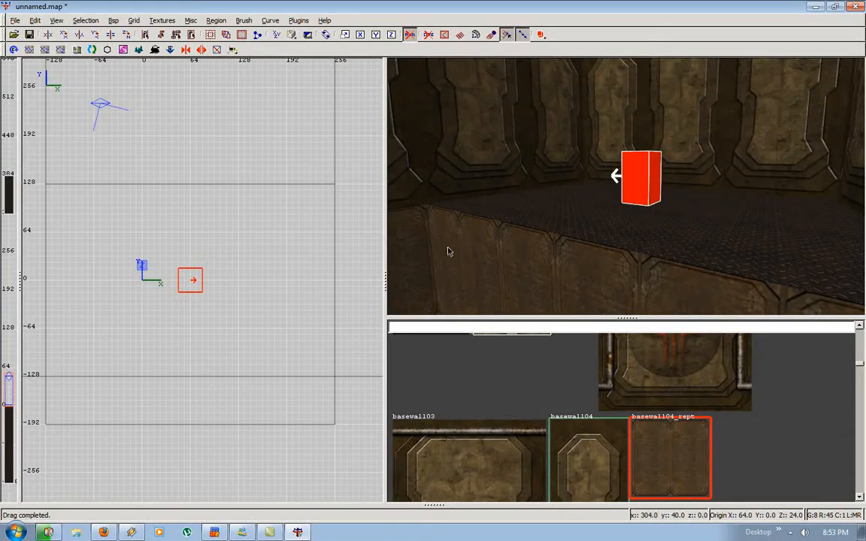
mouse_move(258, 271)
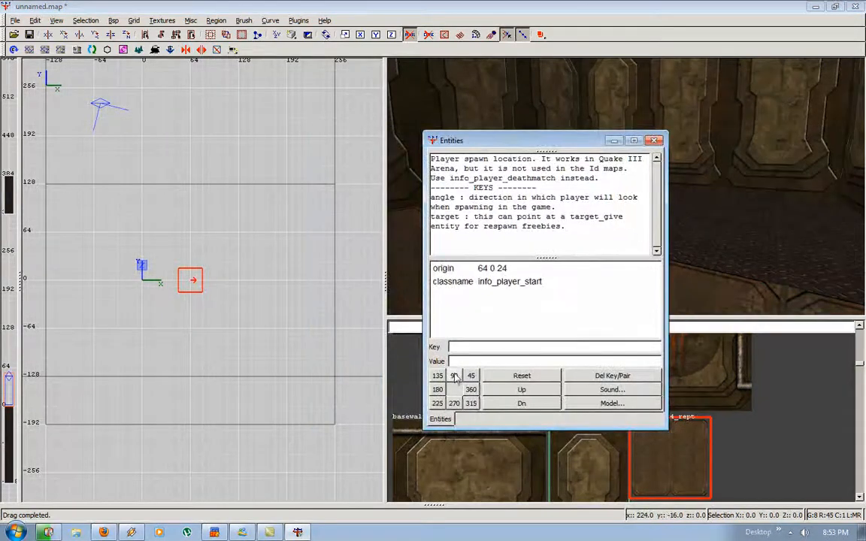
left_click(454, 376)
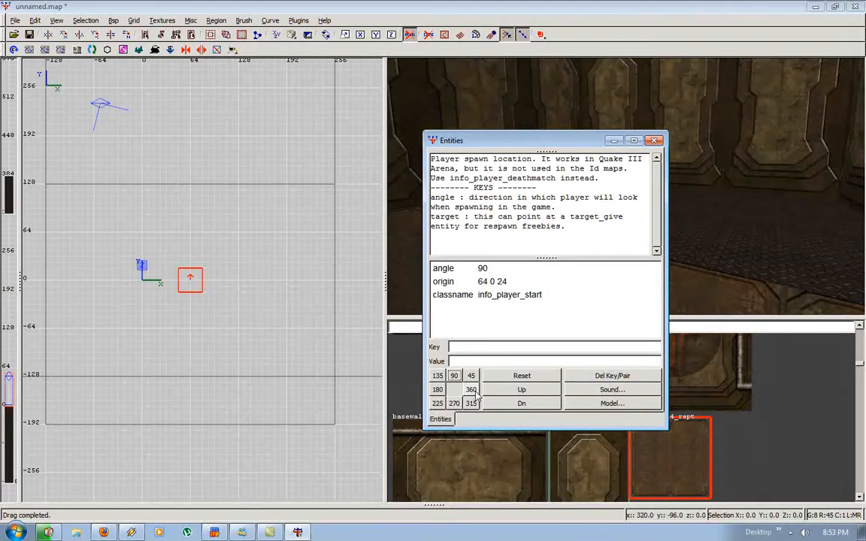
left_click(468, 390)
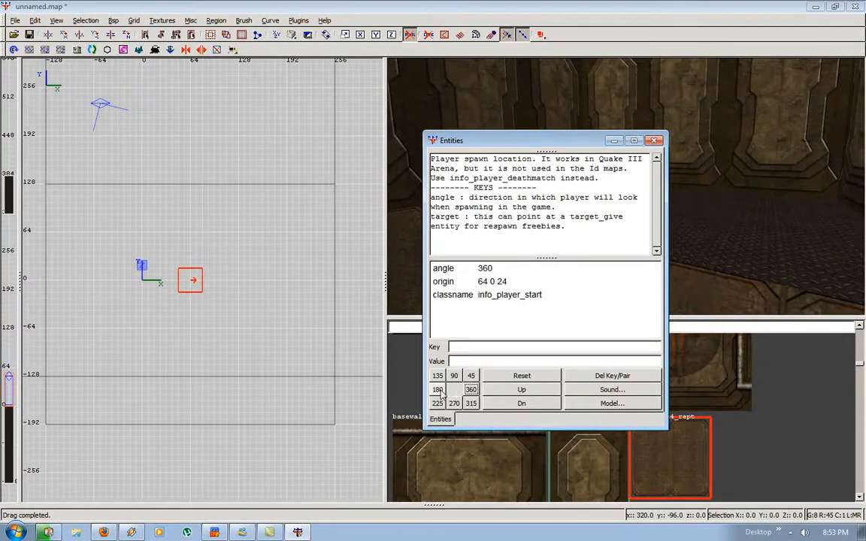
left_click(436, 389)
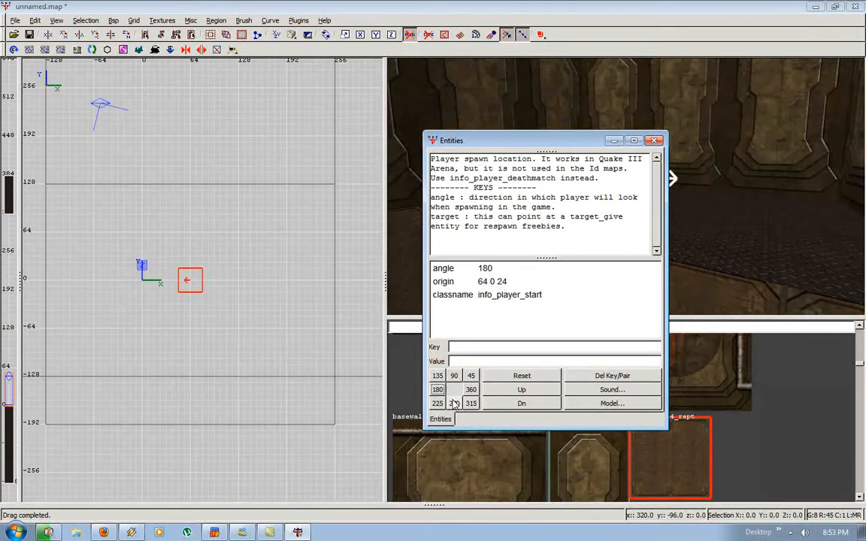
left_click(454, 375)
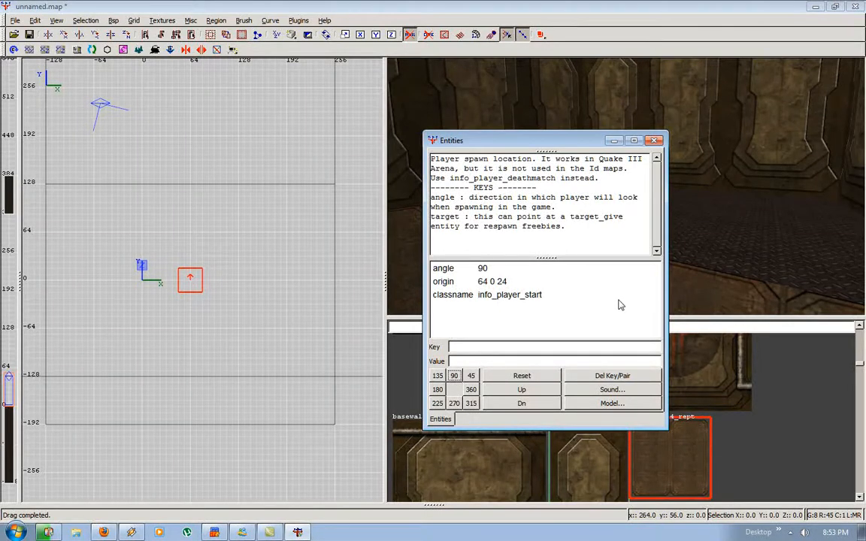
left_click(652, 140)
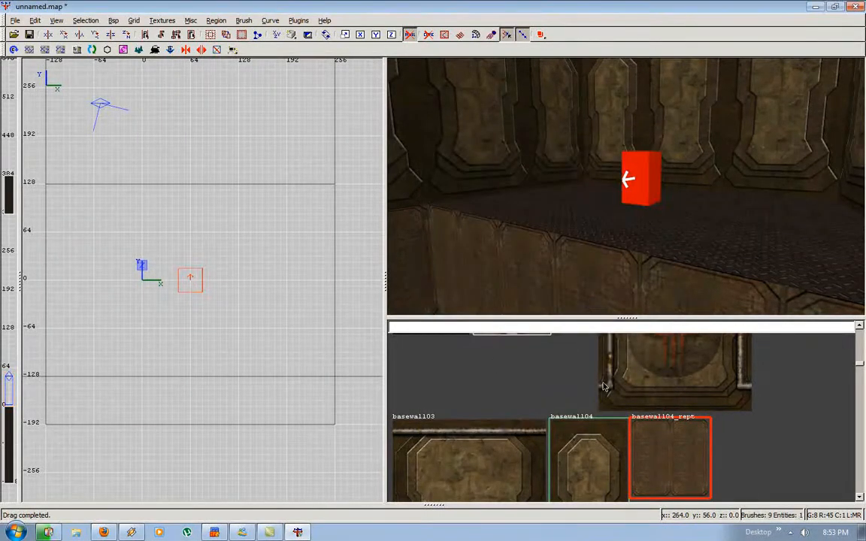
left_click(163, 19)
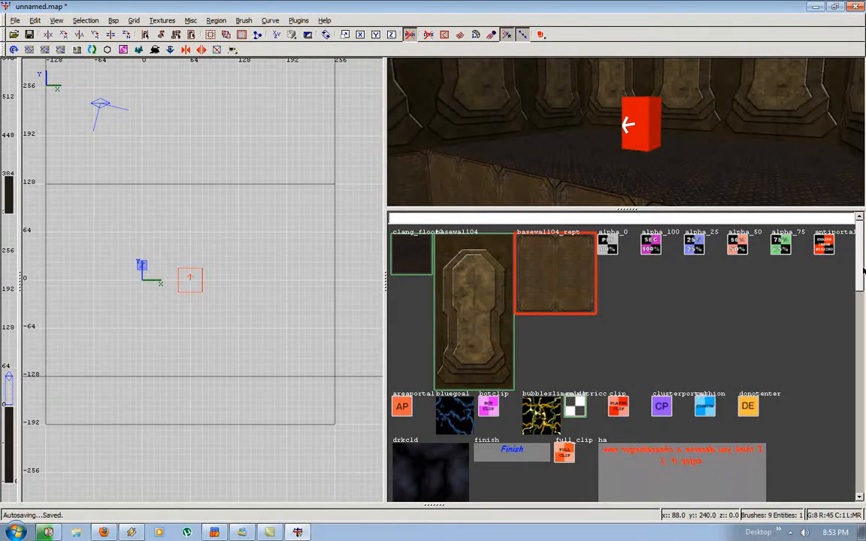
- Select the trigger texture, add a target_startTimer and make the brush a trigger_multiple
scroll("down", 3)
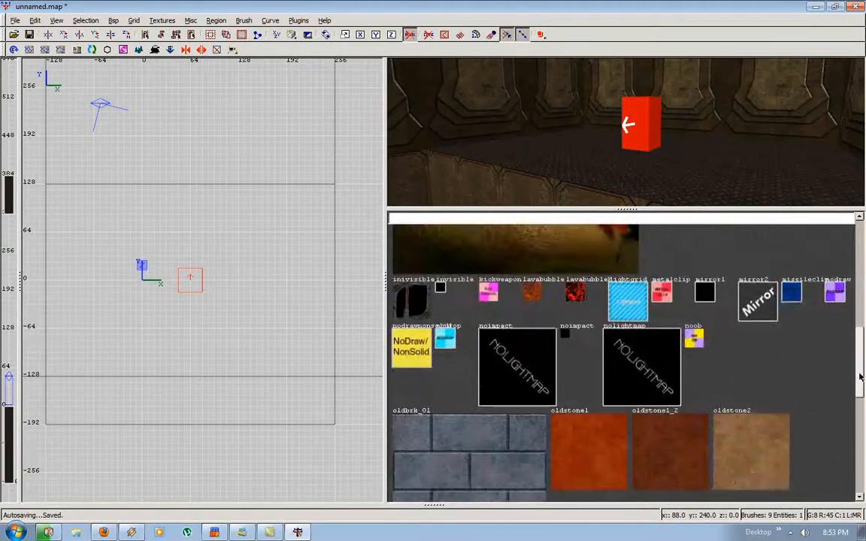
scroll("down", 3)
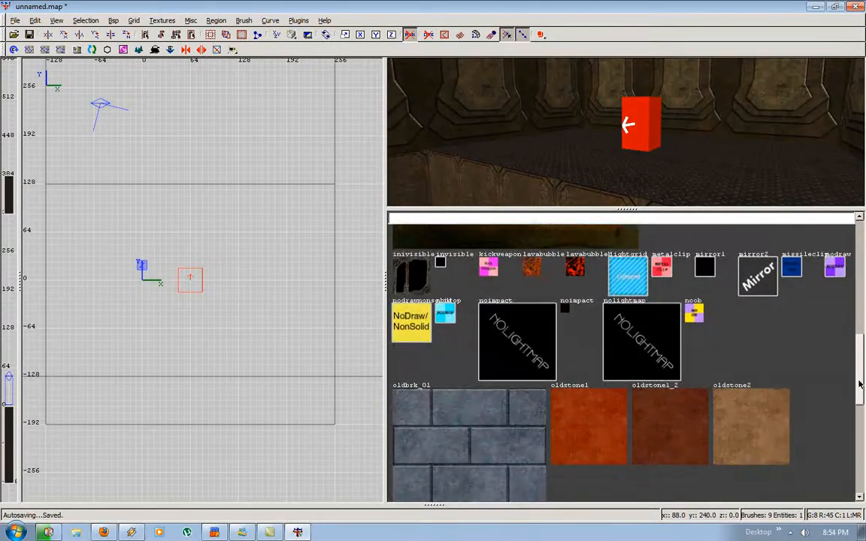
scroll("down", 3)
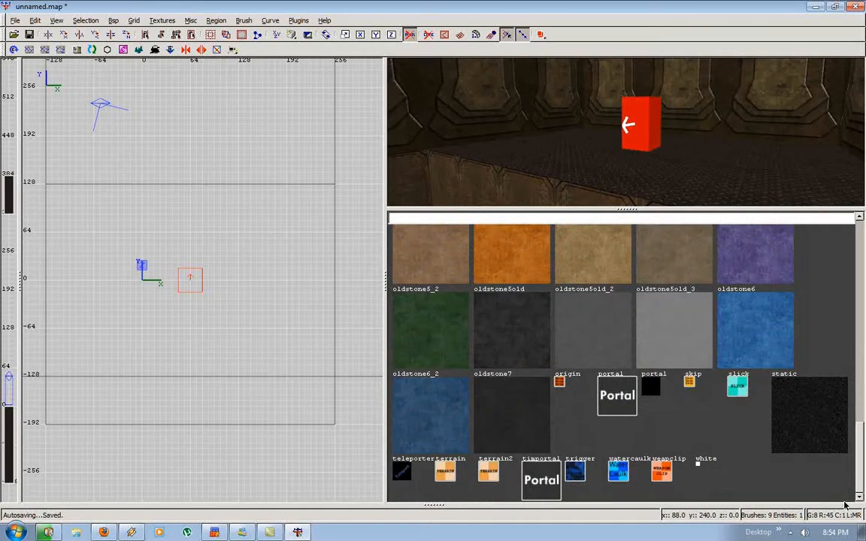
scroll("down", 3)
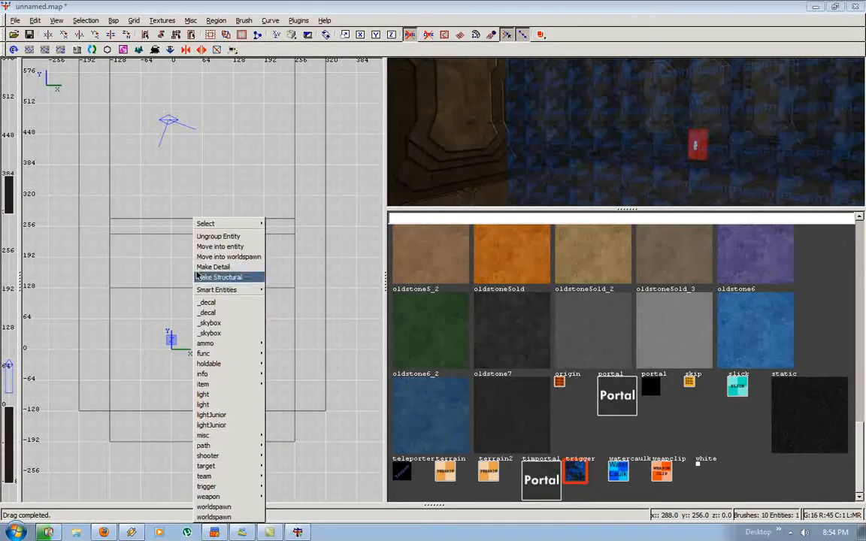
mouse_move(205, 487)
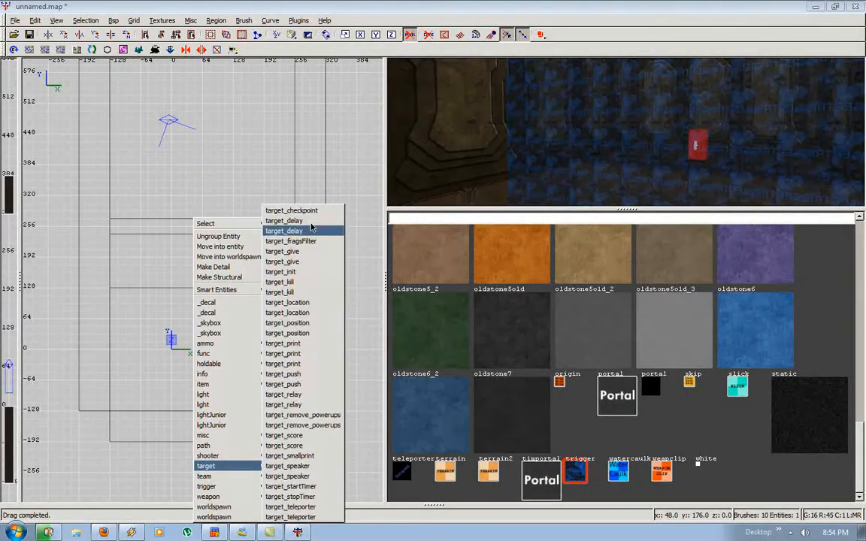
left_click(284, 231)
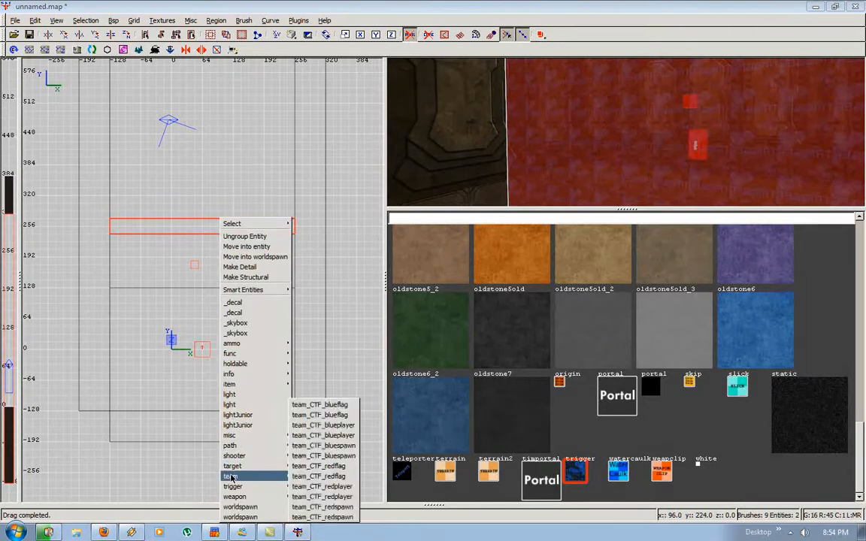
mouse_move(238, 487)
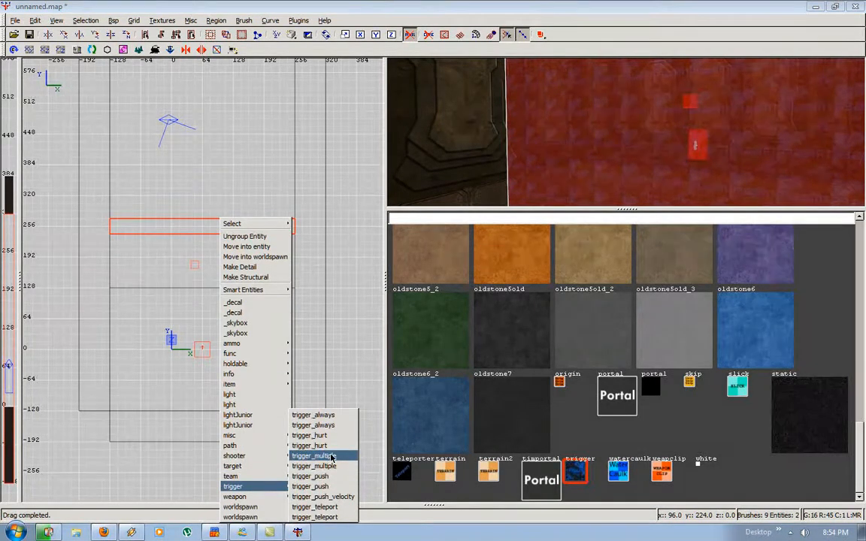
left_click(310, 455)
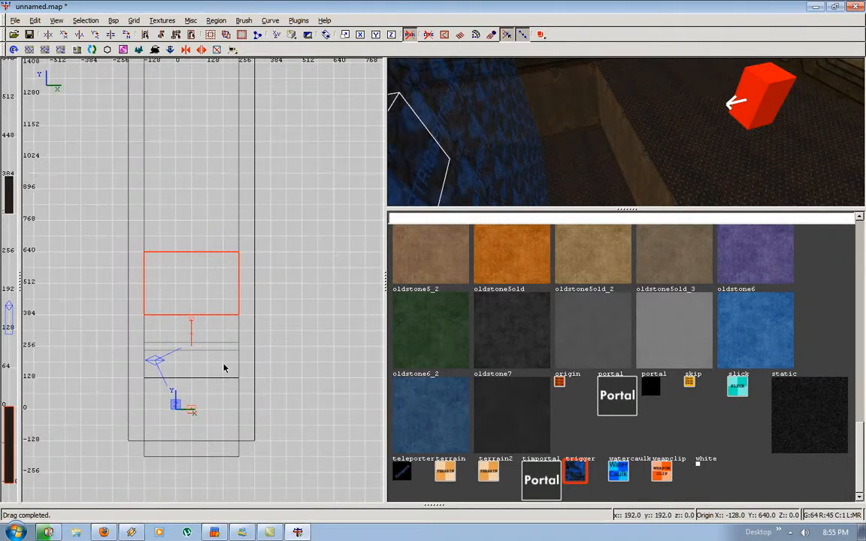
mouse_move(214, 339)
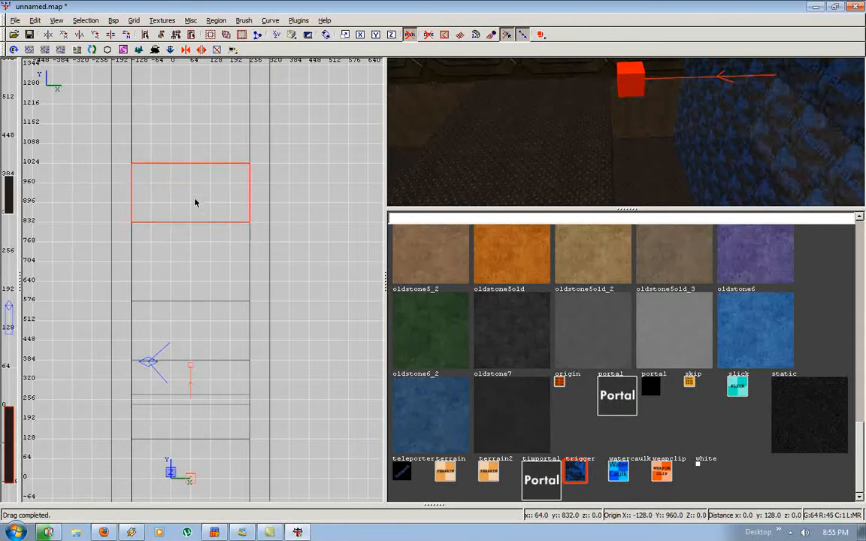
- Move the linked trigger brush higher up the tall shaft
scroll("down", 3)
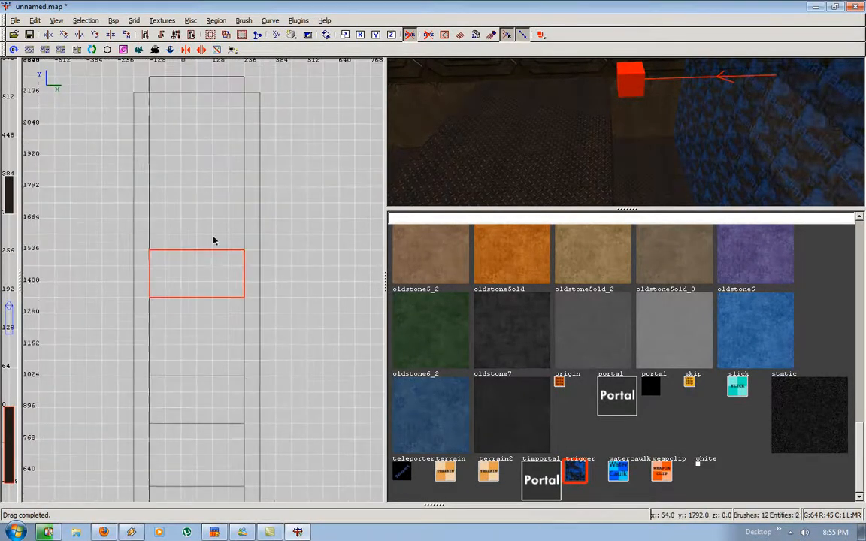
left_click_drag(197, 274, 197, 147)
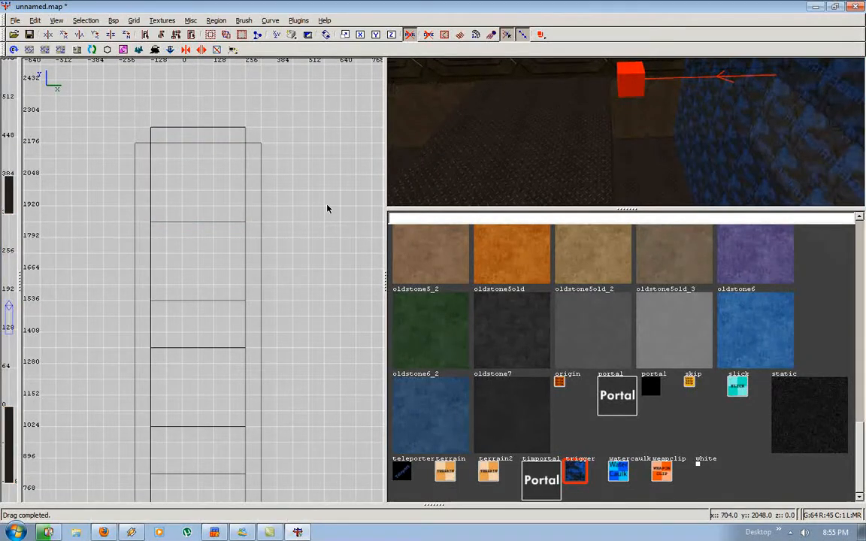
left_click_drag(152, 158, 228, 177)
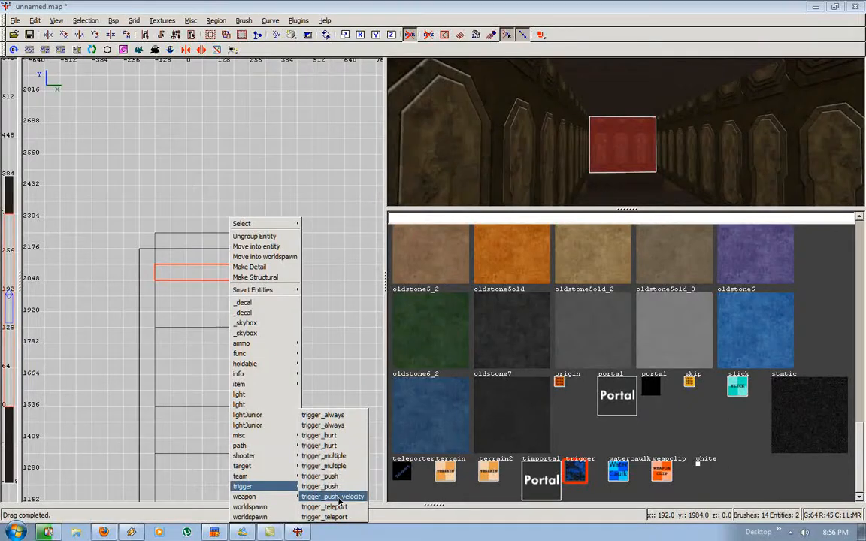
- Make the end-of-corridor block a trigger_multiple and add a target_stopTimer
left_click(331, 496)
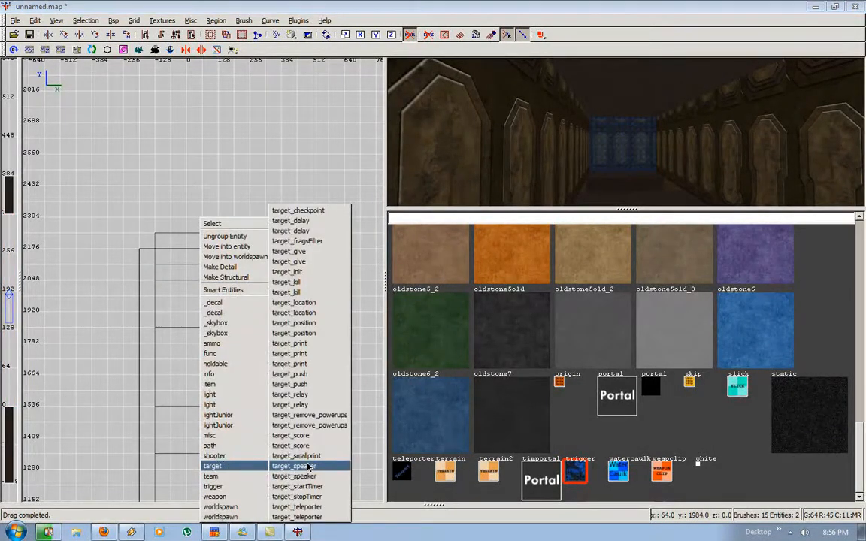
left_click(297, 466)
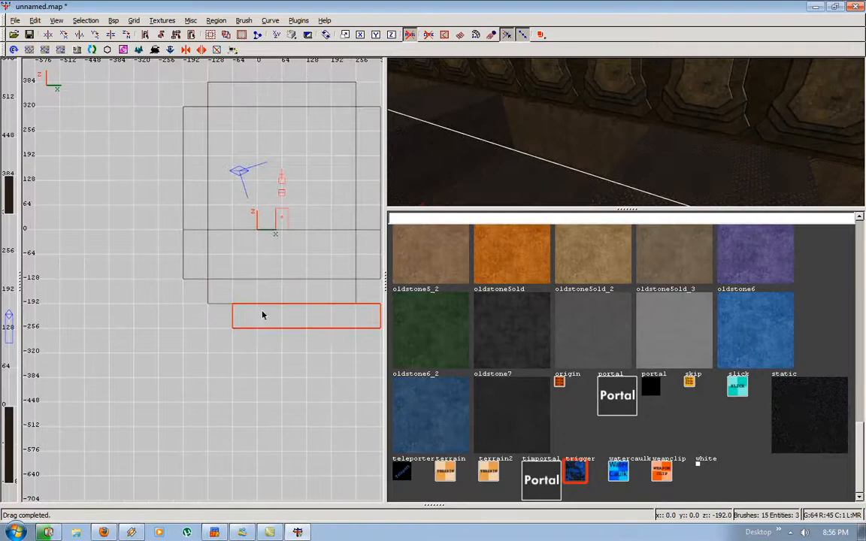
- Move the trigger slab just inside the starting room's bottom edge
left_click_drag(263, 316, 304, 262)
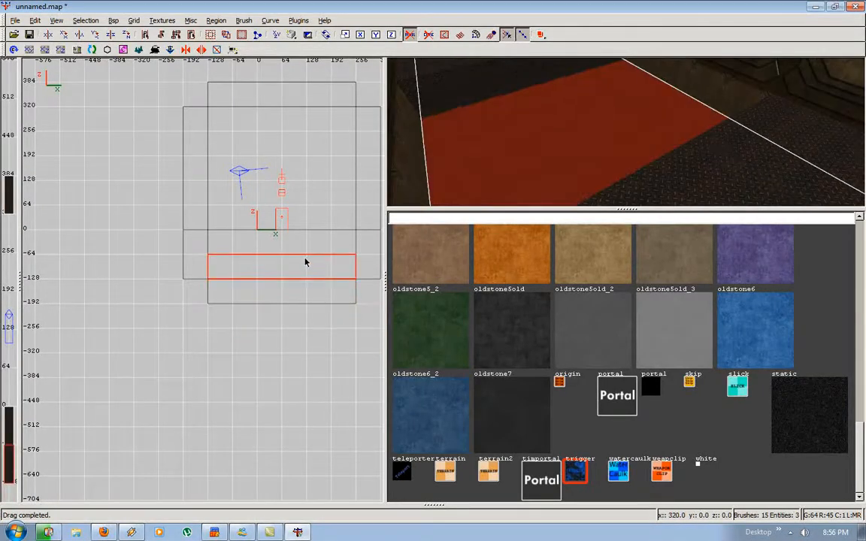